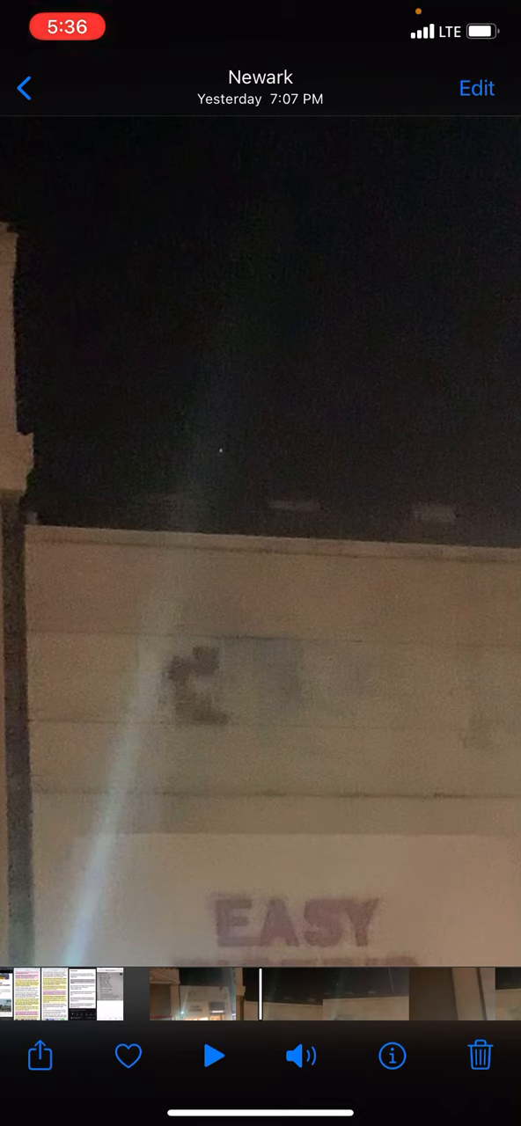
Step: Play the nighttime Newark video of the building wall labeled EASY
click(213, 1056)
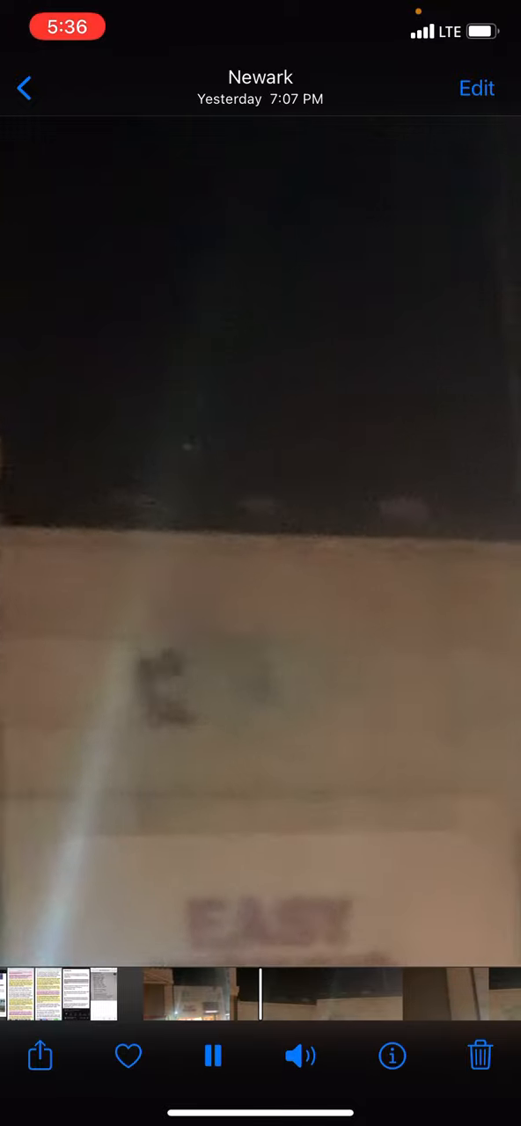